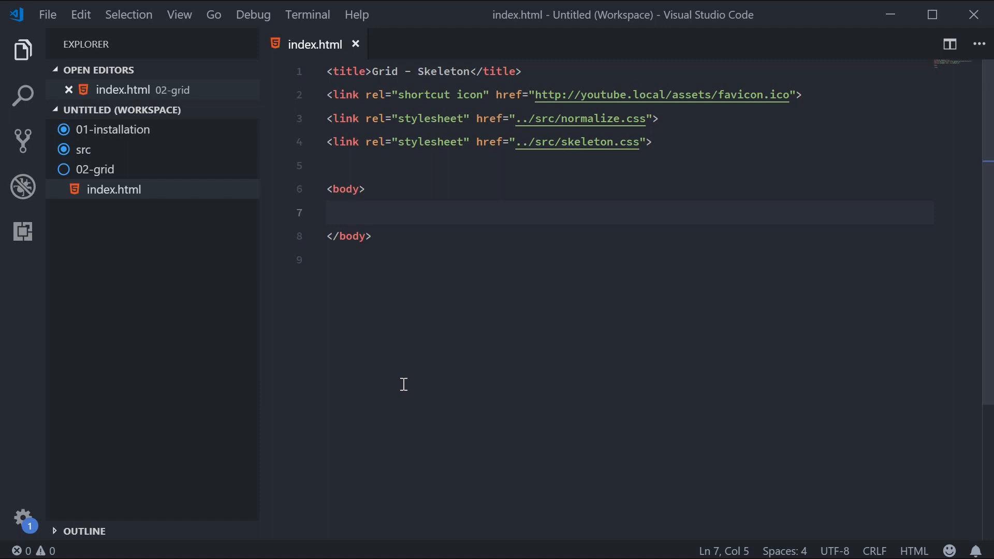
Add a div.container inside body via Emmet and write the text dcode in it.
{"action": "left_click", "coordinate": [352, 214]}
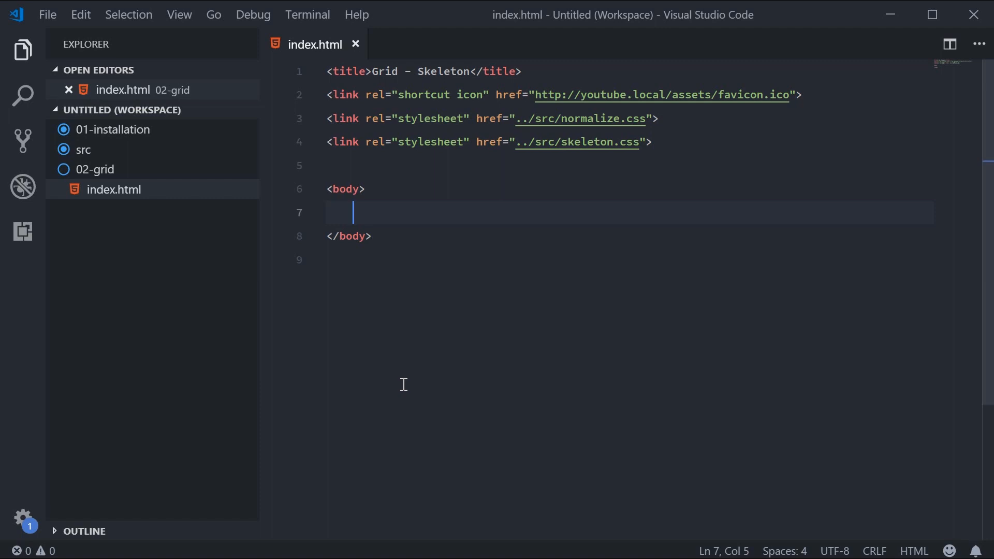
{"action": "type", "text": ".contai"}
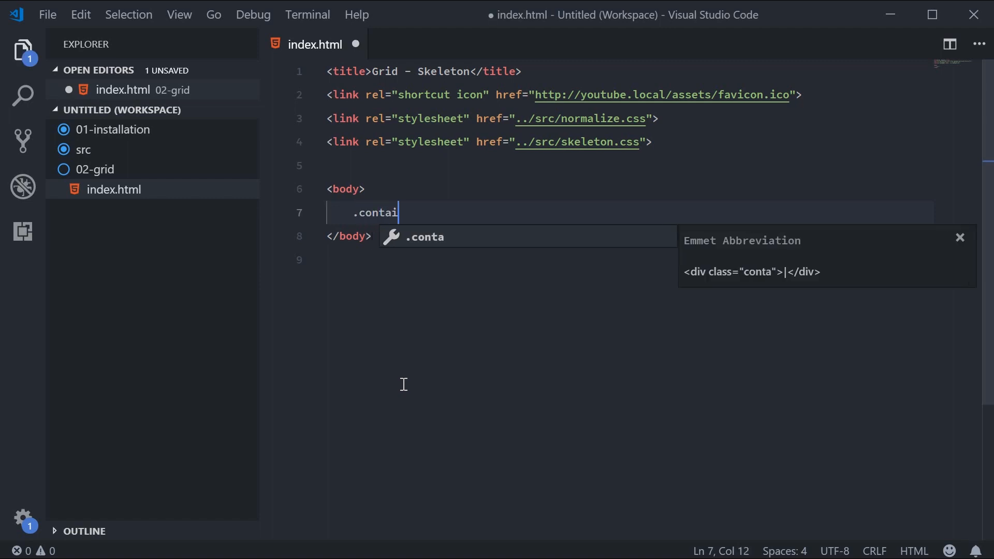
{"action": "key", "text": "Tab"}
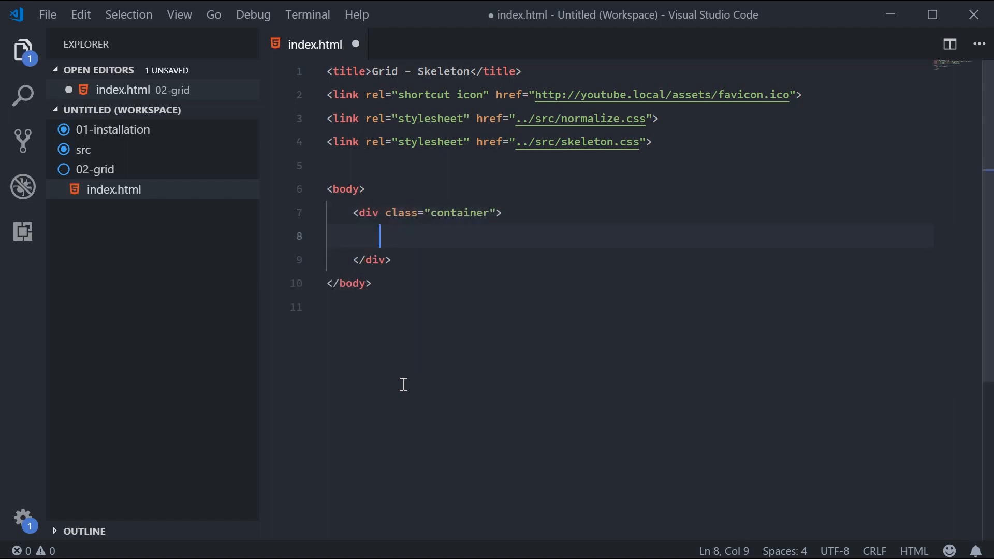
{"action": "type", "text": "dcode"}
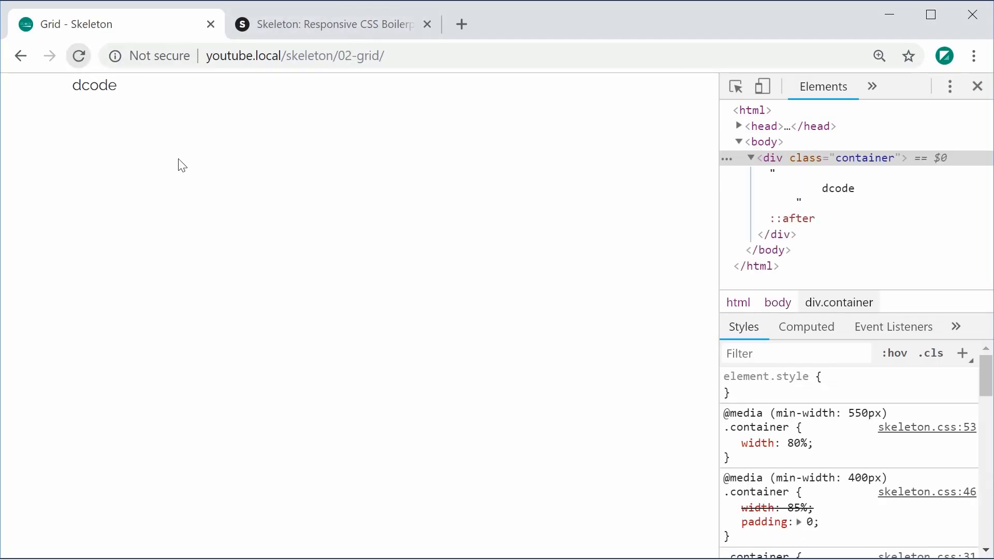
{"action": "mouse_move", "coordinate": [687, 120]}
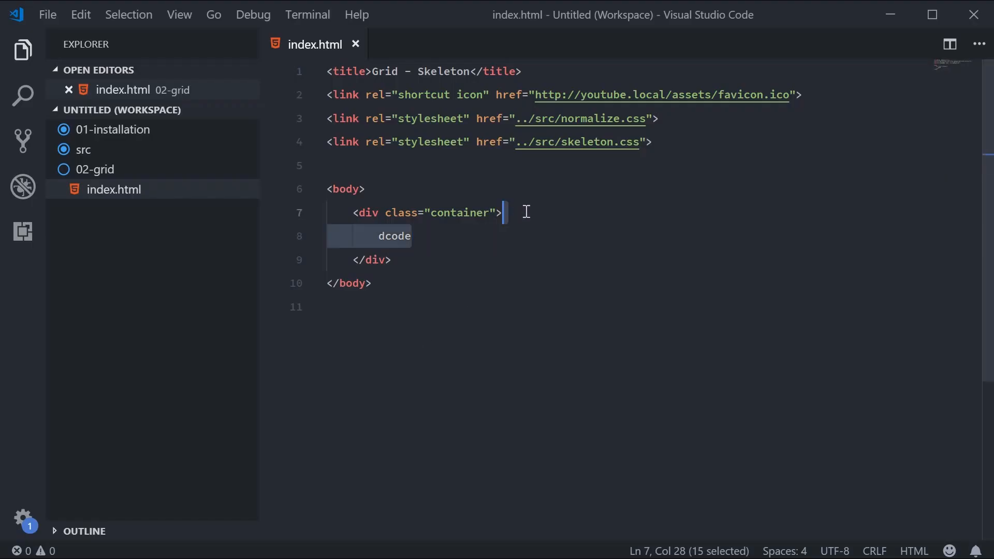
Replace dcode with a div class="row" holding dcode, then save the file.
{"action": "key", "text": "Delete"}
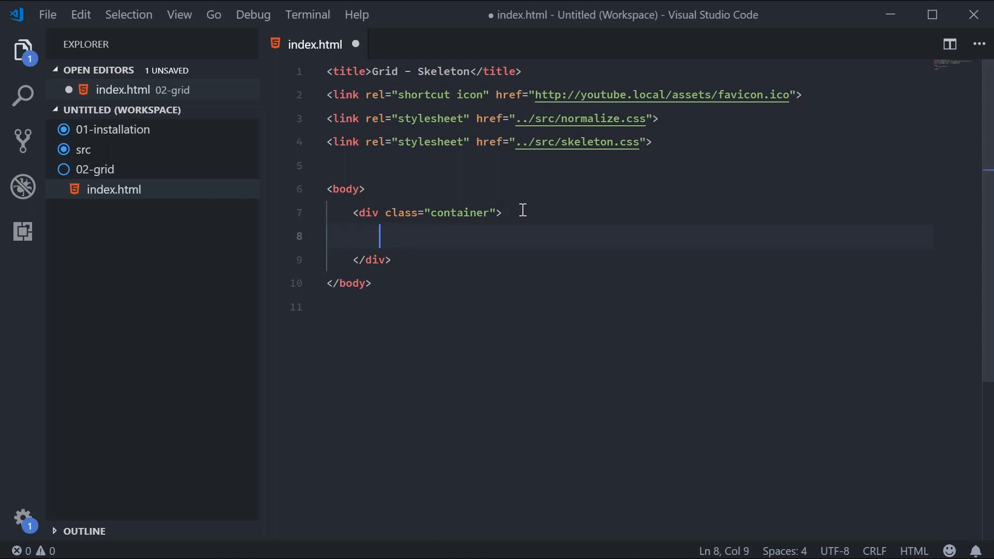
{"action": "type", "text": "<div class=\"row\"></div>"}
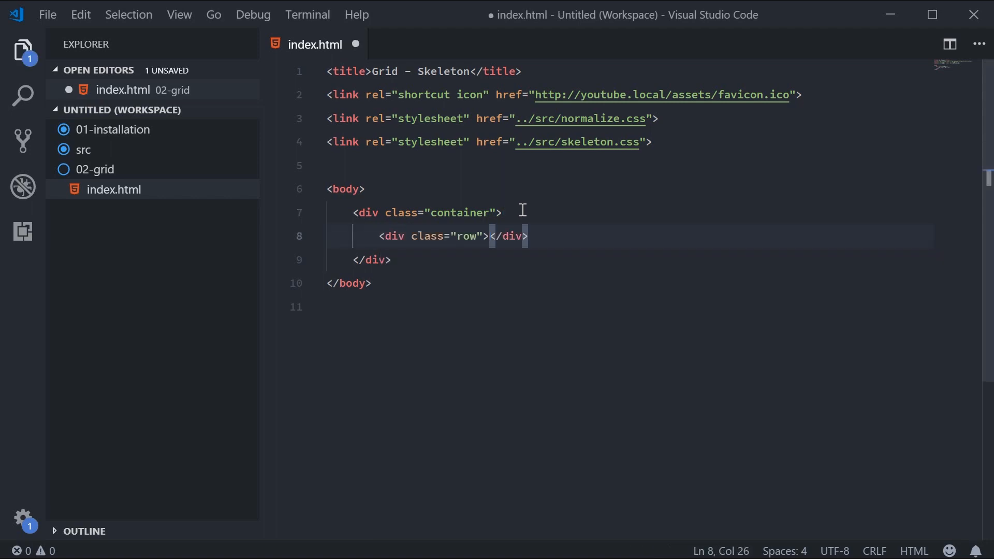
{"action": "type", "text": "dcode"}
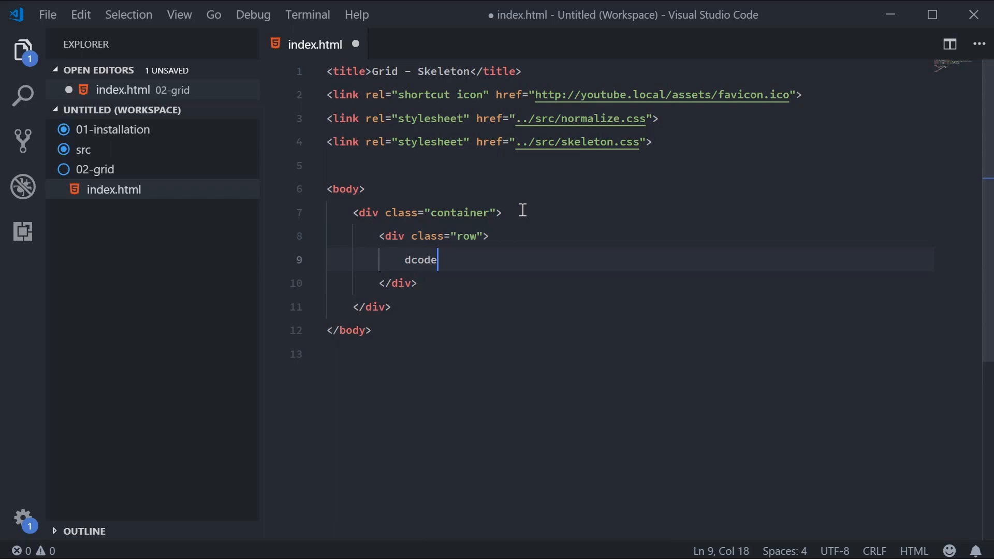
{"action": "key", "text": "ctrl+s"}
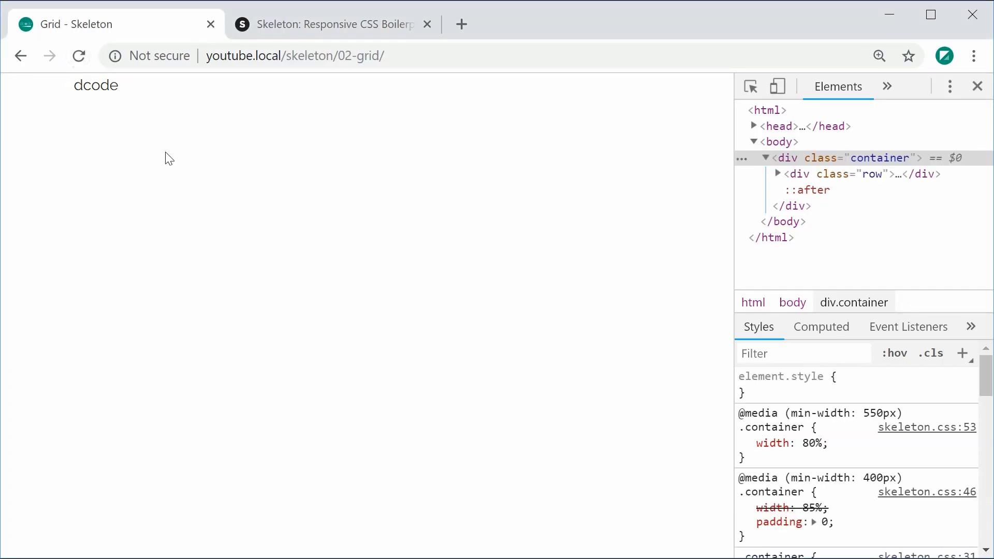
{"action": "mouse_move", "coordinate": [802, 174]}
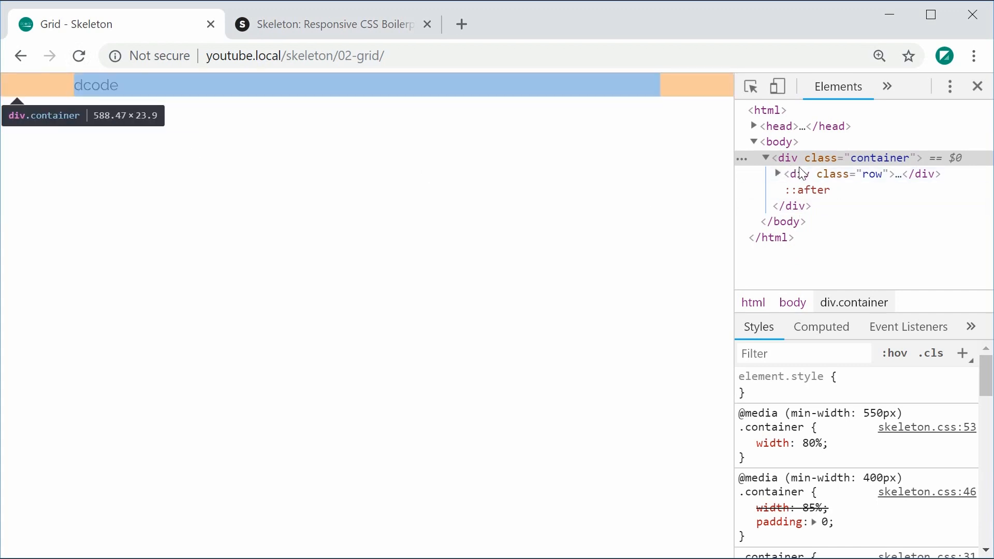
Select the div.row node in the DevTools Elements panel to inspect its width.
{"action": "left_click", "coordinate": [852, 174]}
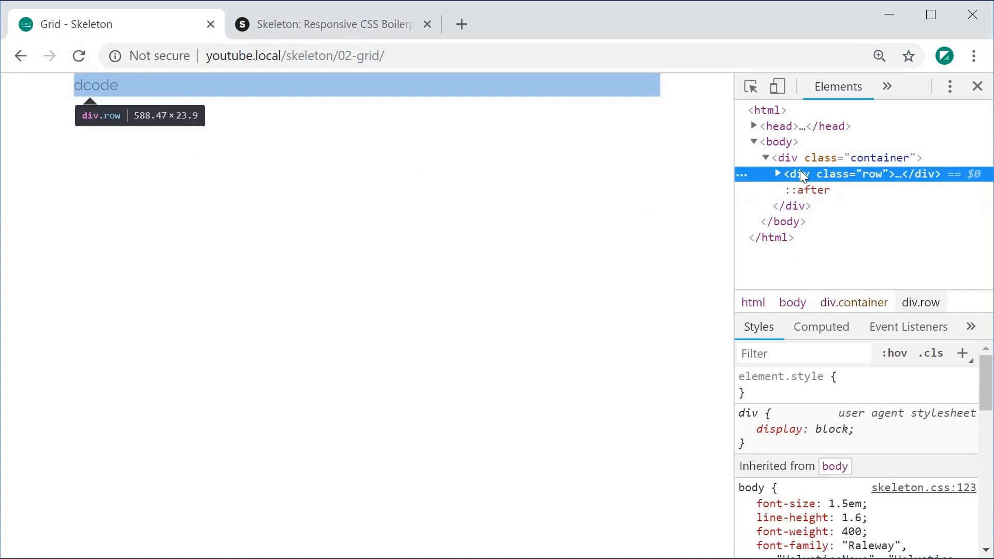
{"action": "mouse_move", "coordinate": [814, 158]}
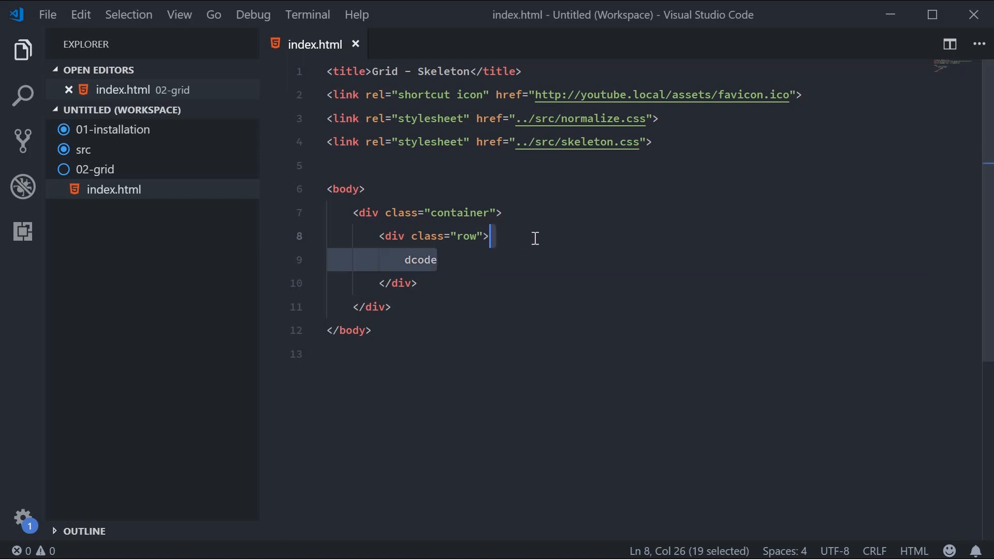
Replace the row's dcode with a div whose class reads "six columns".
{"action": "key", "text": "Delete"}
{"action": "type", "text": "<div>"}
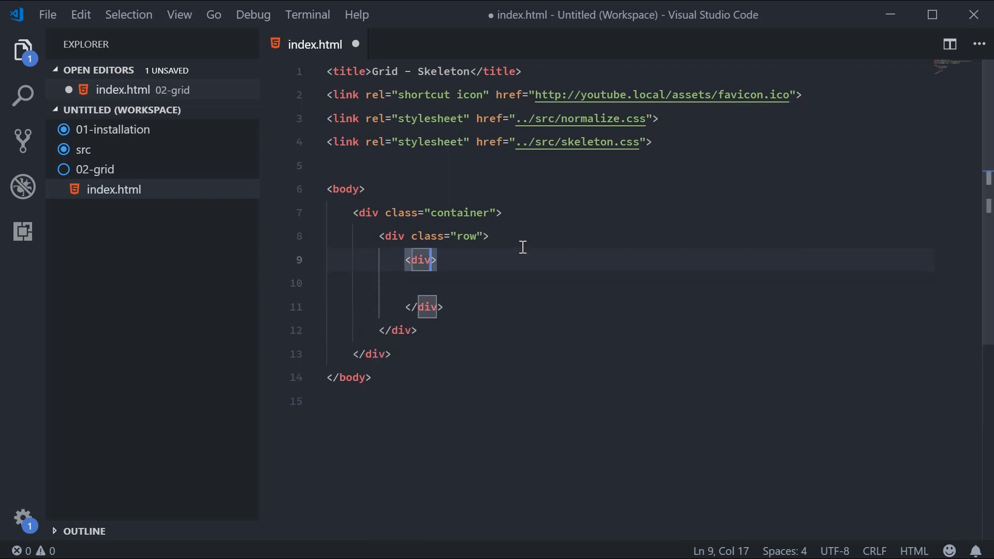
{"action": "type", "text": "class="}
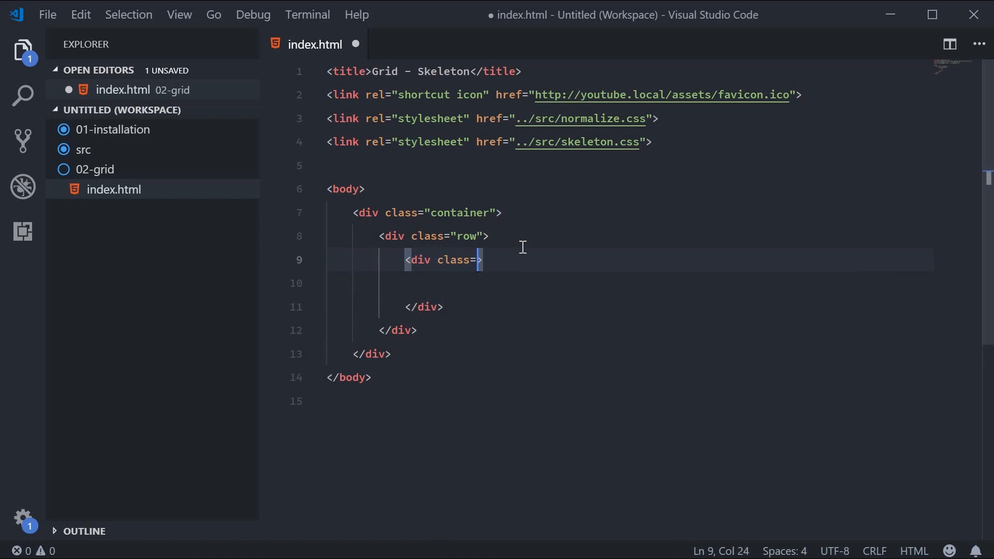
{"action": "type", "text": "\"six columns"}
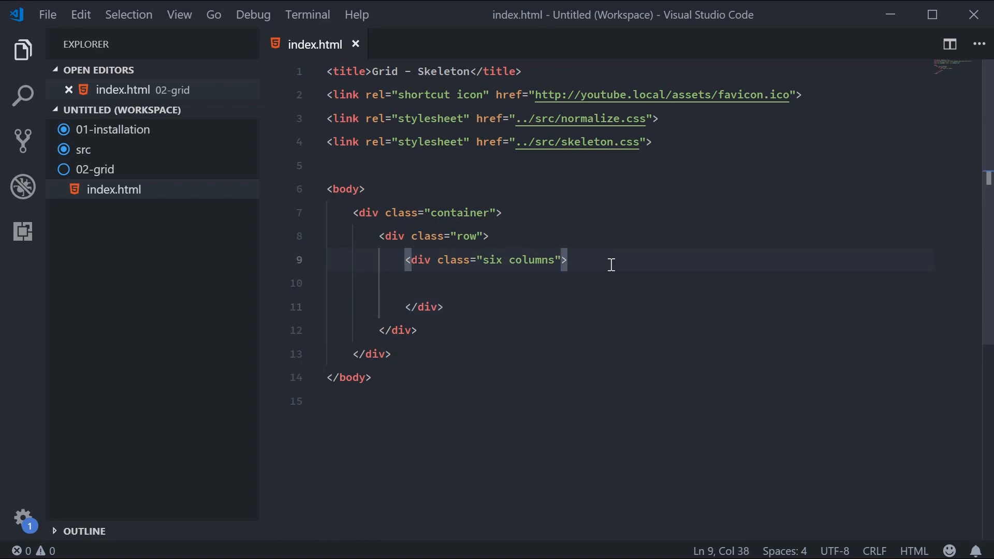
{"action": "left_click", "coordinate": [444, 306]}
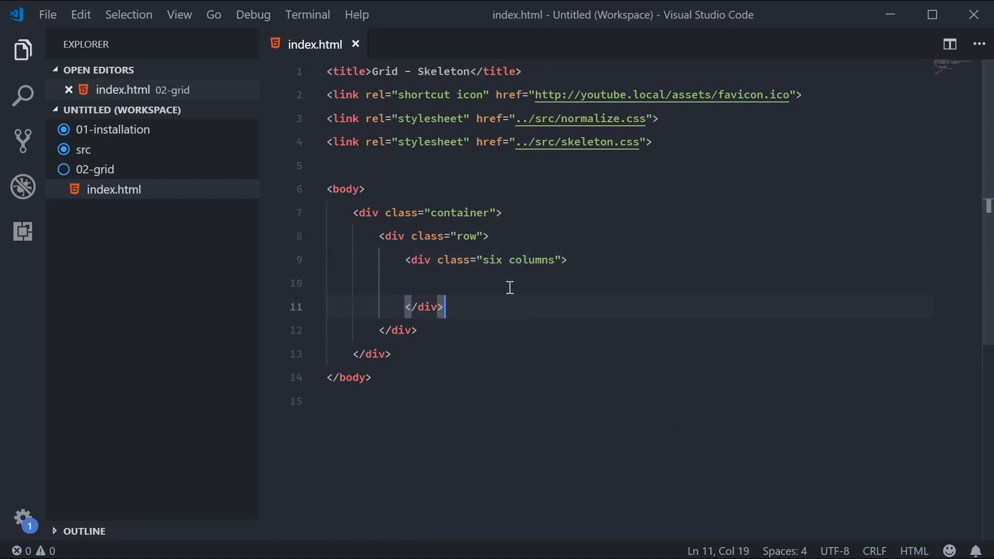
{"action": "double_click", "coordinate": [490, 259]}
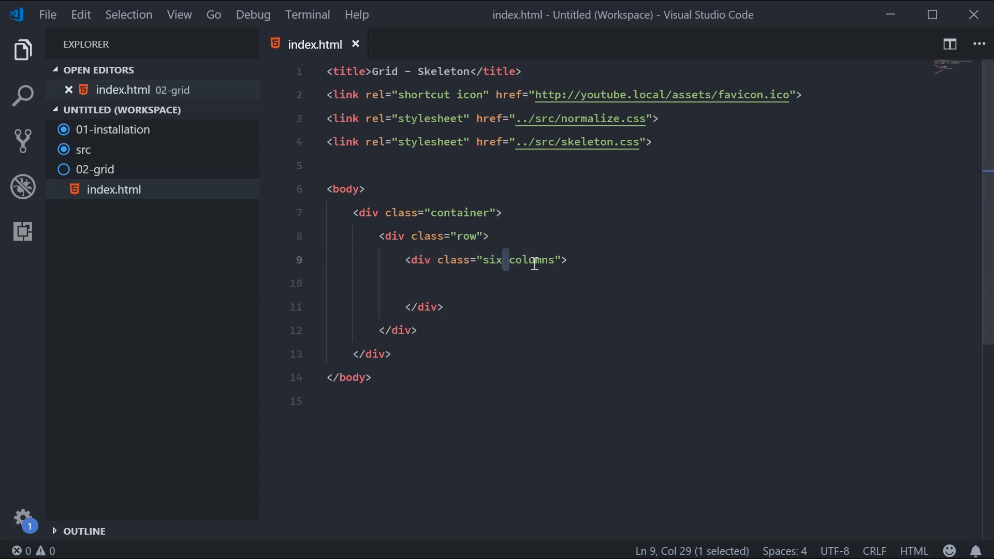
{"action": "mouse_move", "coordinate": [470, 317]}
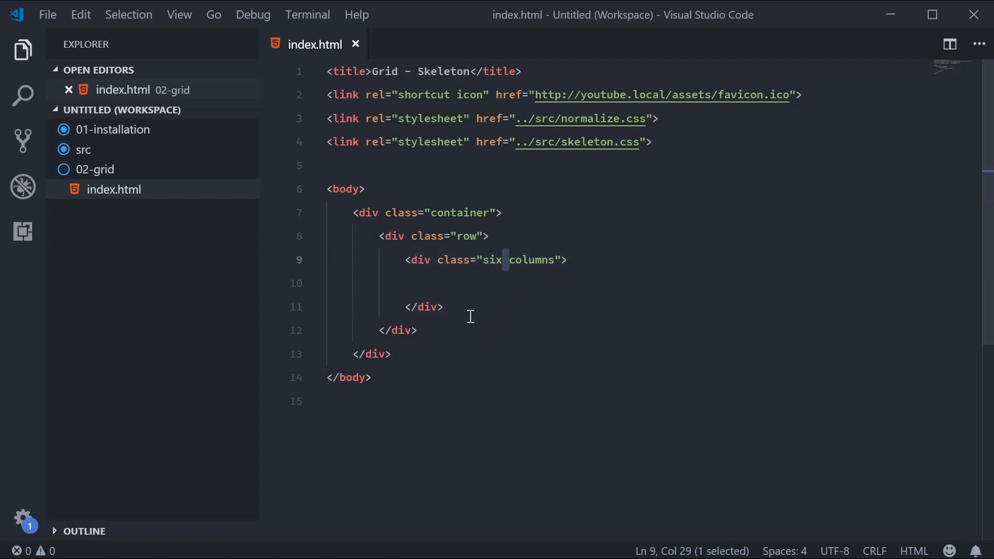
{"action": "type", "text": "one"}
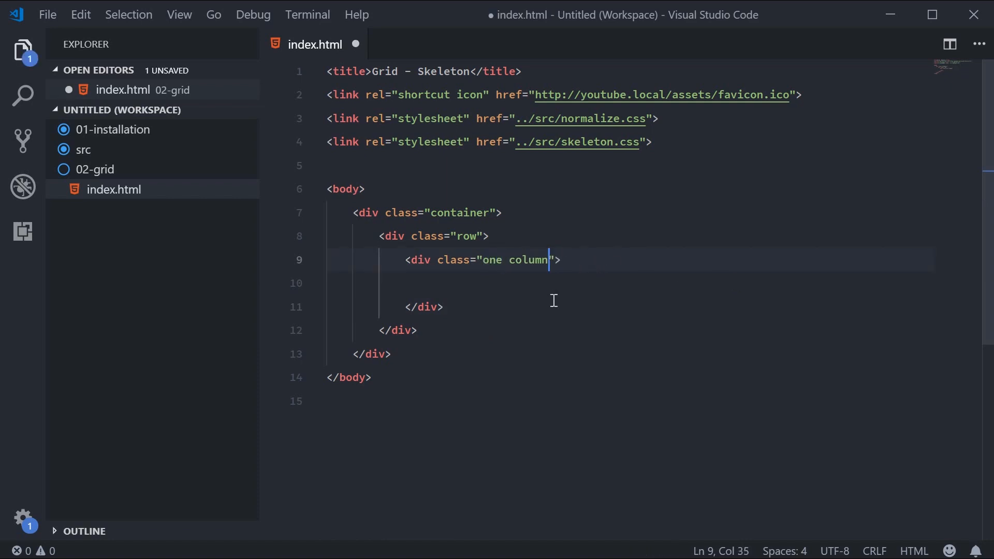
{"action": "type", "text": "six"}
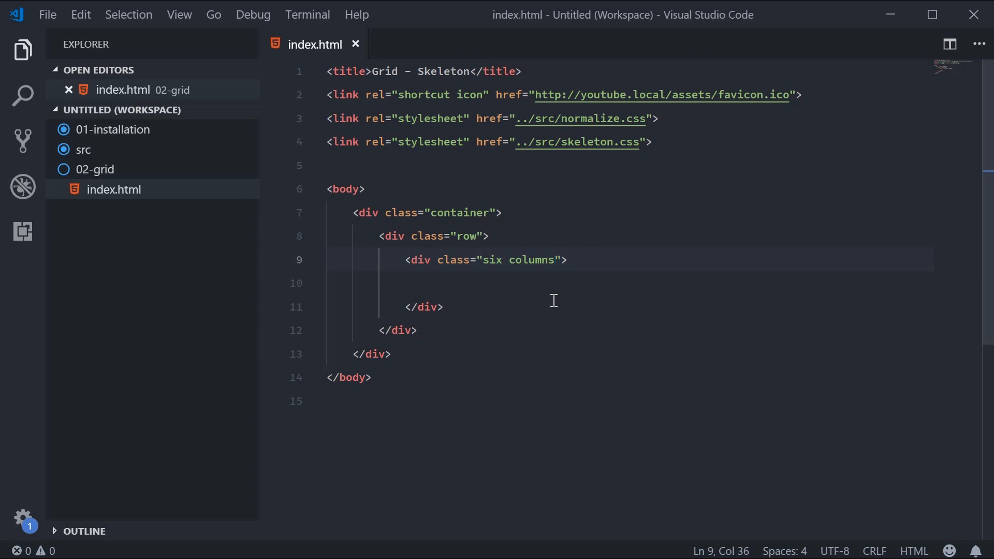
Write dcode inside the six columns div and save the file.
{"action": "left_click", "coordinate": [522, 284]}
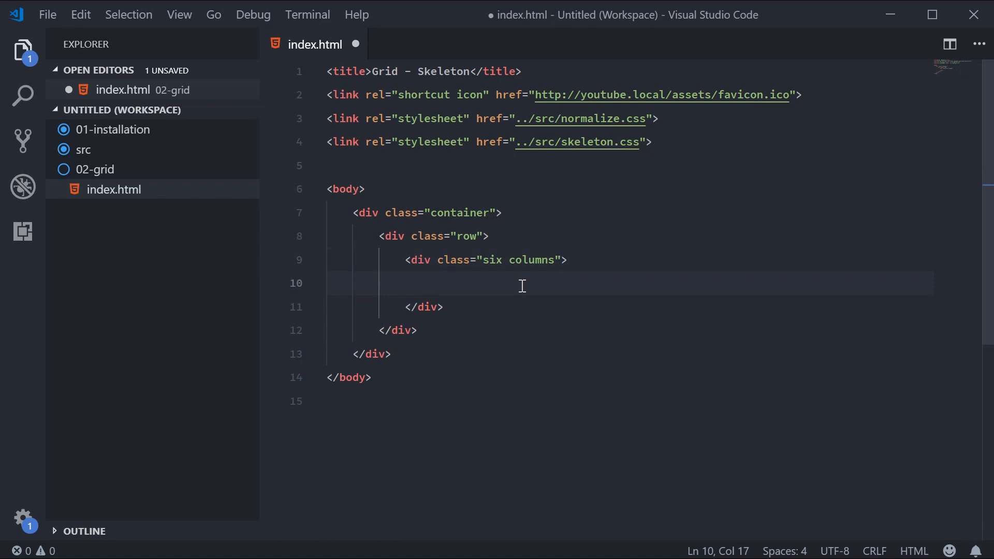
{"action": "type", "text": "dcode"}
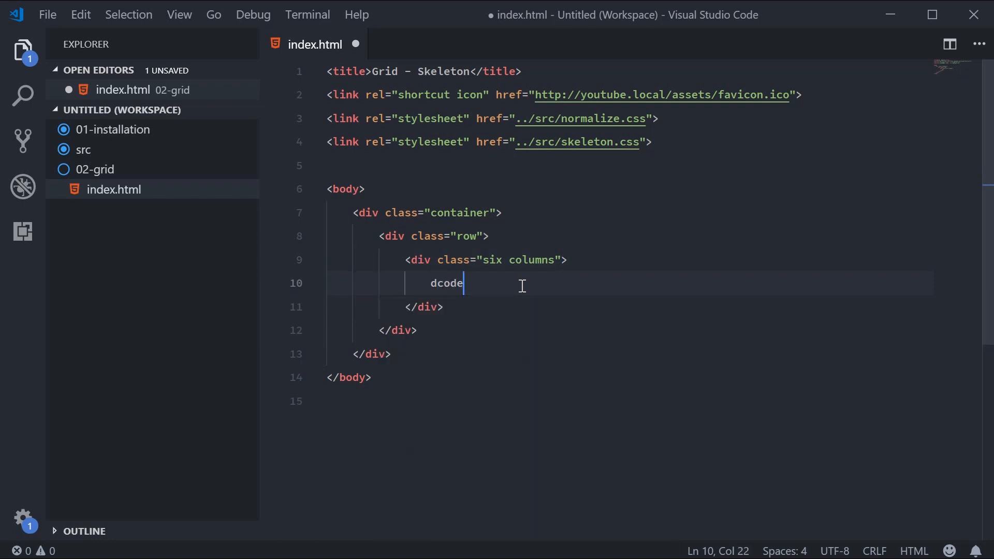
{"action": "key", "text": "Ctrl+s"}
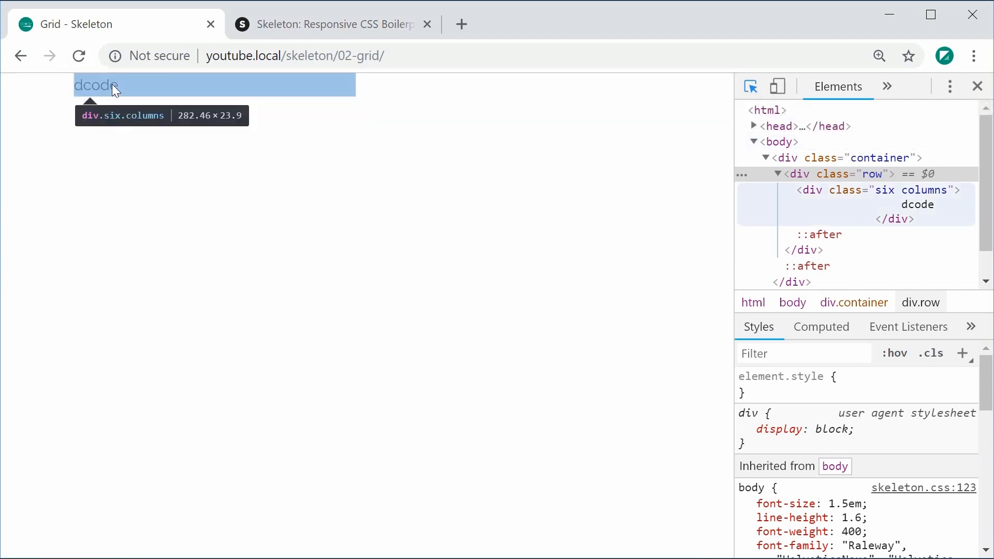
{"action": "mouse_move", "coordinate": [708, 238]}
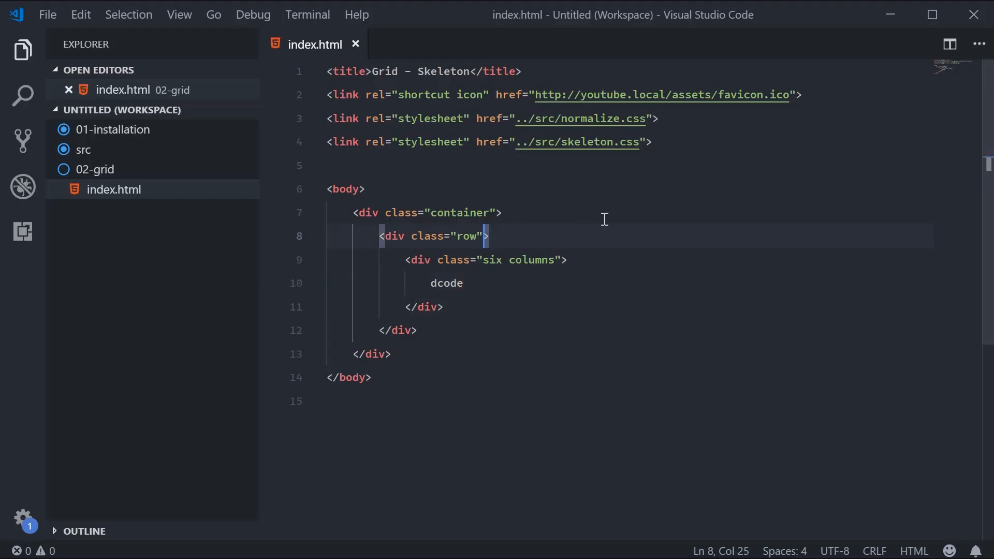
Give the row an inline red background and the six columns div background: blue.
{"action": "type", "text": "style=\"back"}
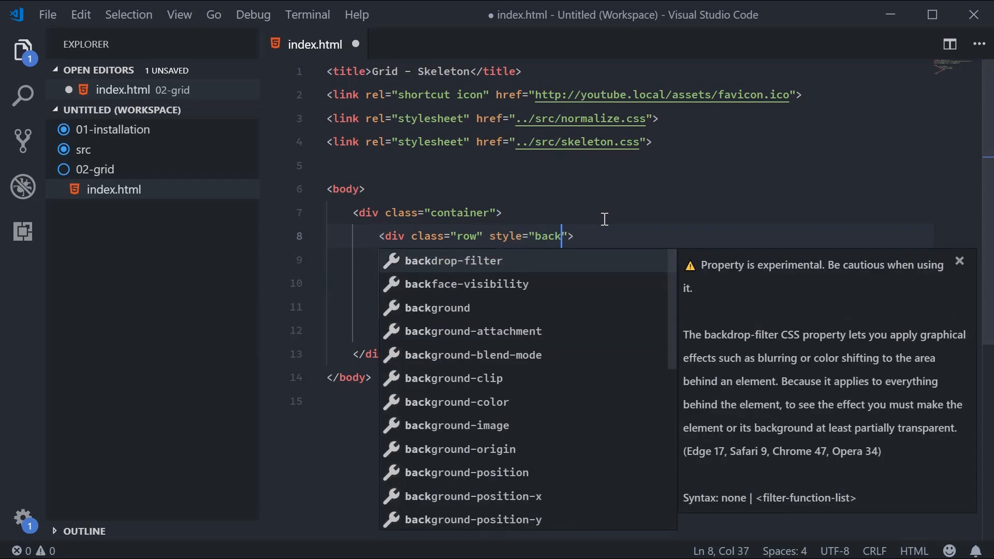
{"action": "type", "text": "round: red"}
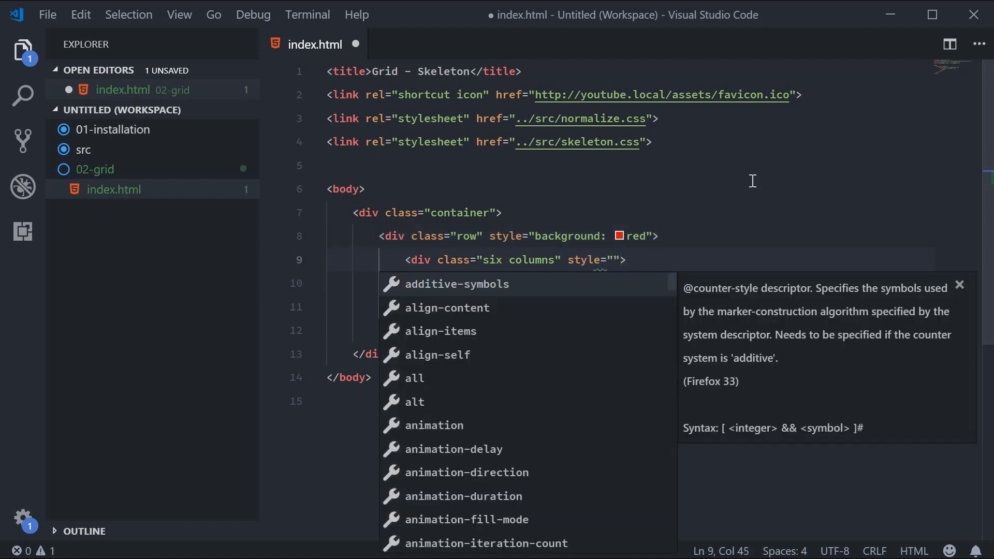
{"action": "type", "text": "background: blue"}
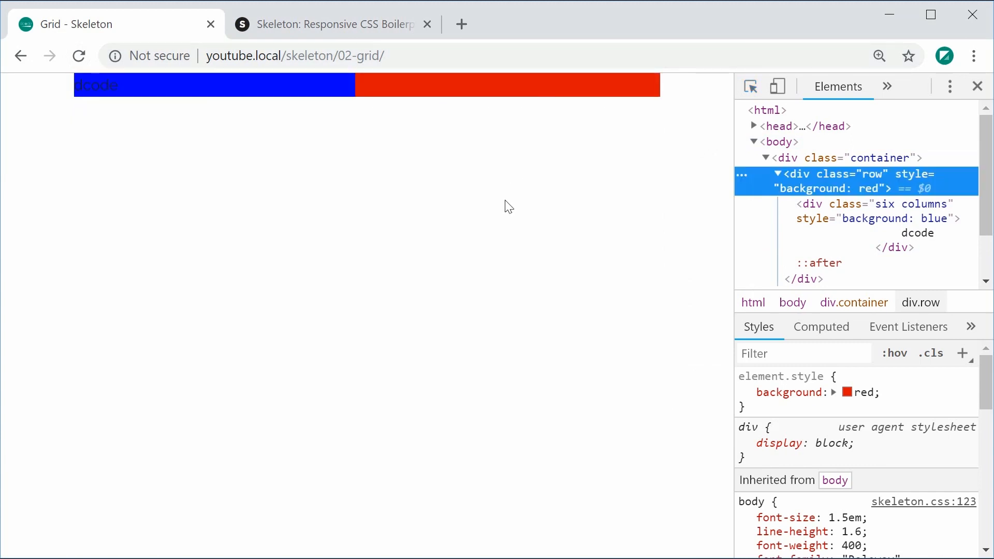
{"action": "mouse_move", "coordinate": [544, 218]}
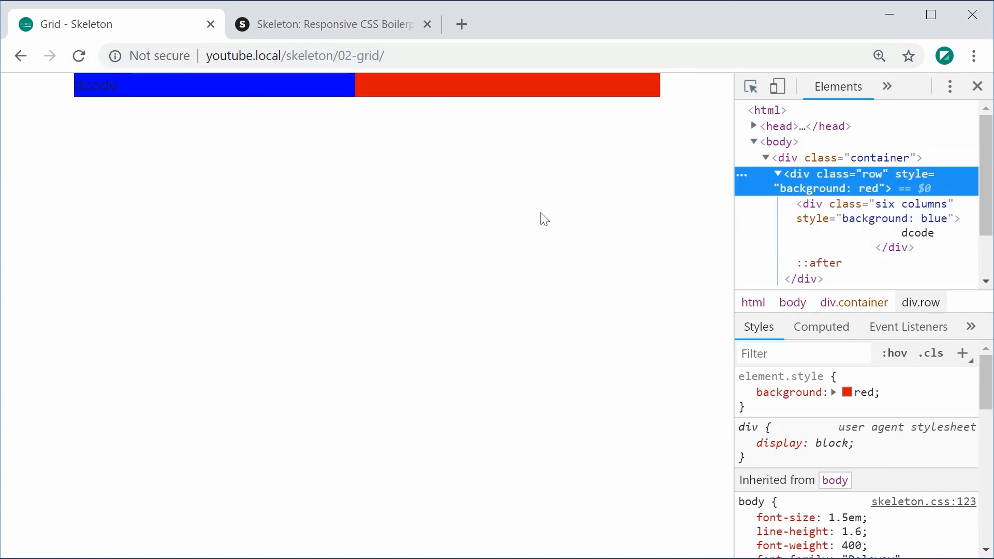
{"action": "mouse_move", "coordinate": [517, 232]}
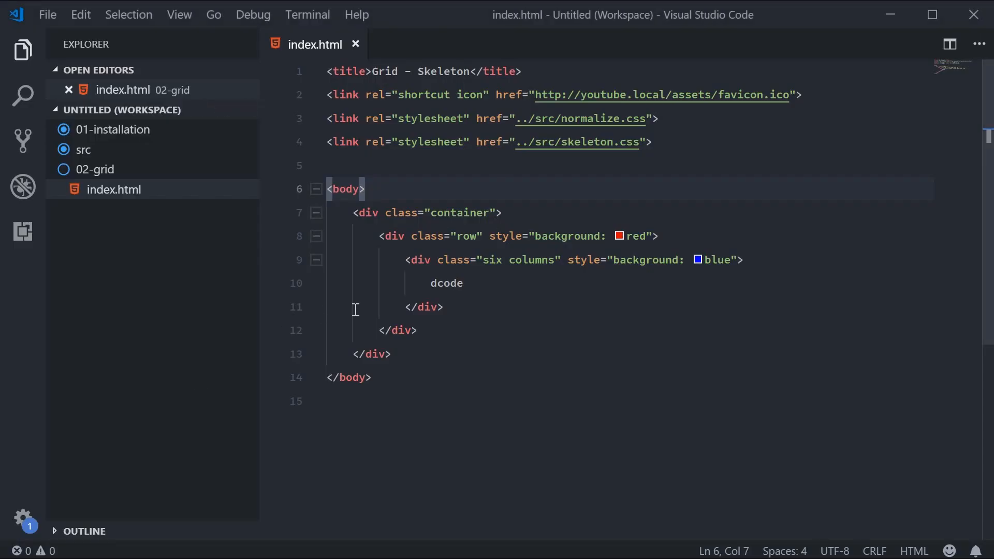
Duplicate the blue six-column div and set the copy's background to green.
{"action": "left_click_drag", "start_coordinate": [405, 259], "coordinate": [444, 307]}
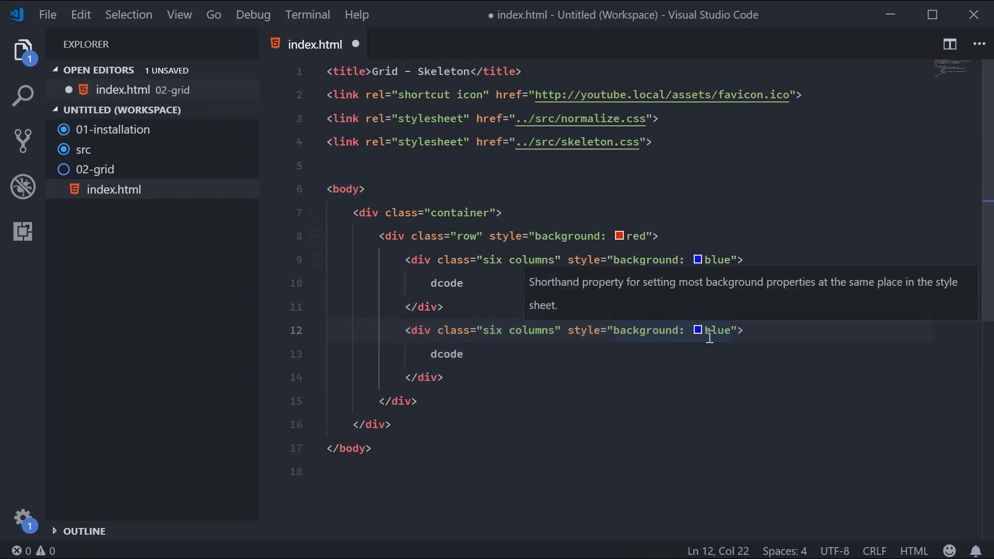
{"action": "type", "text": "gree"}
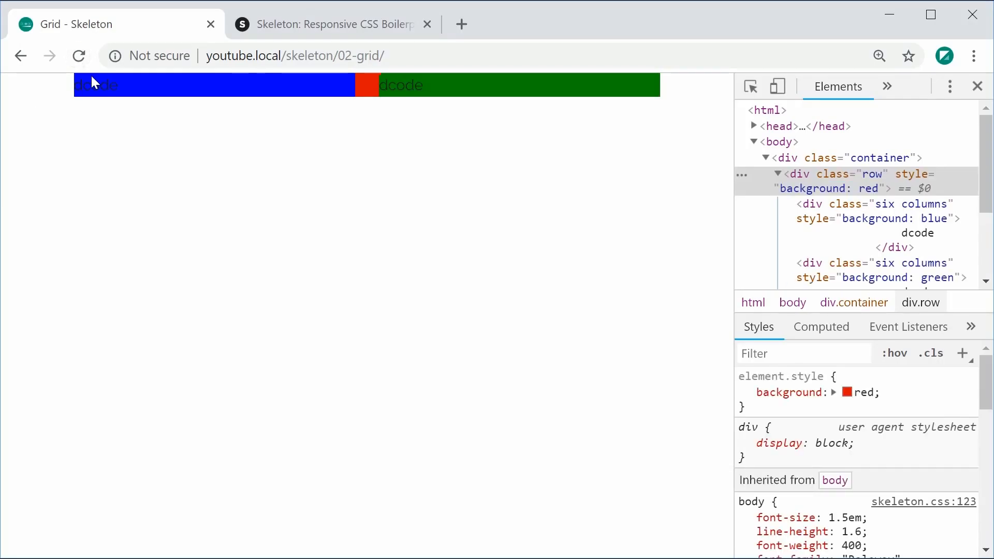
{"action": "mouse_move", "coordinate": [867, 218]}
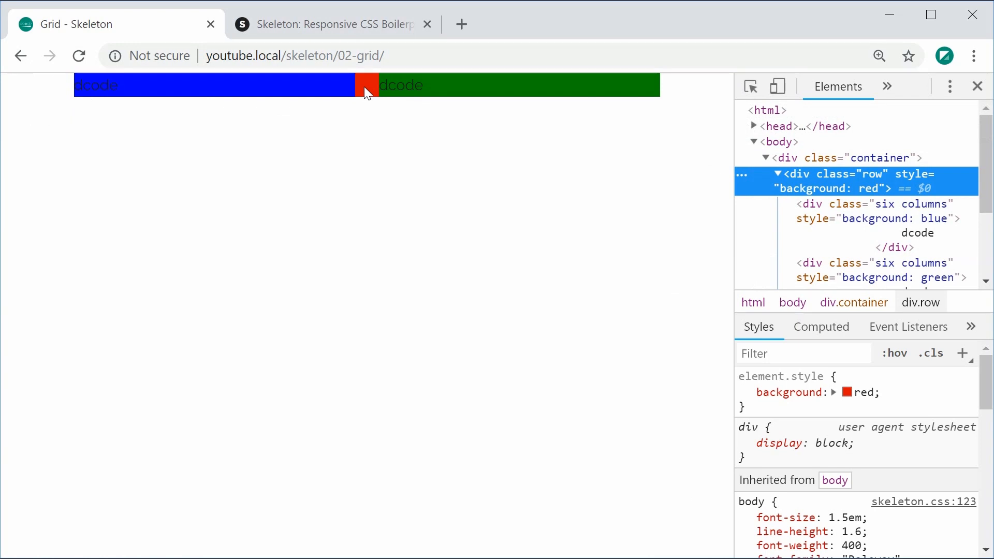
{"action": "mouse_move", "coordinate": [330, 221]}
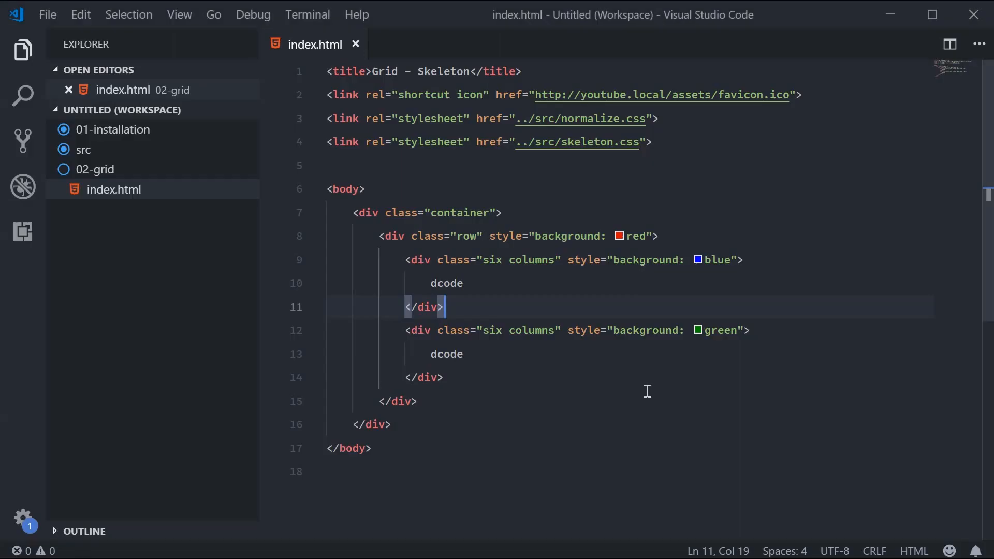
Change both divs' class from six columns to four columns.
{"action": "double_click", "coordinate": [492, 260]}
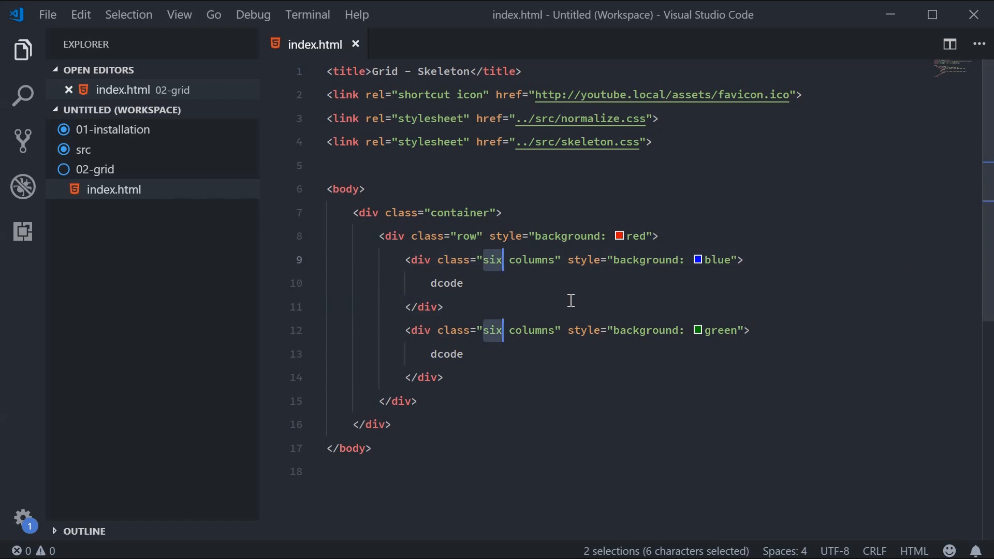
{"action": "type", "text": "four"}
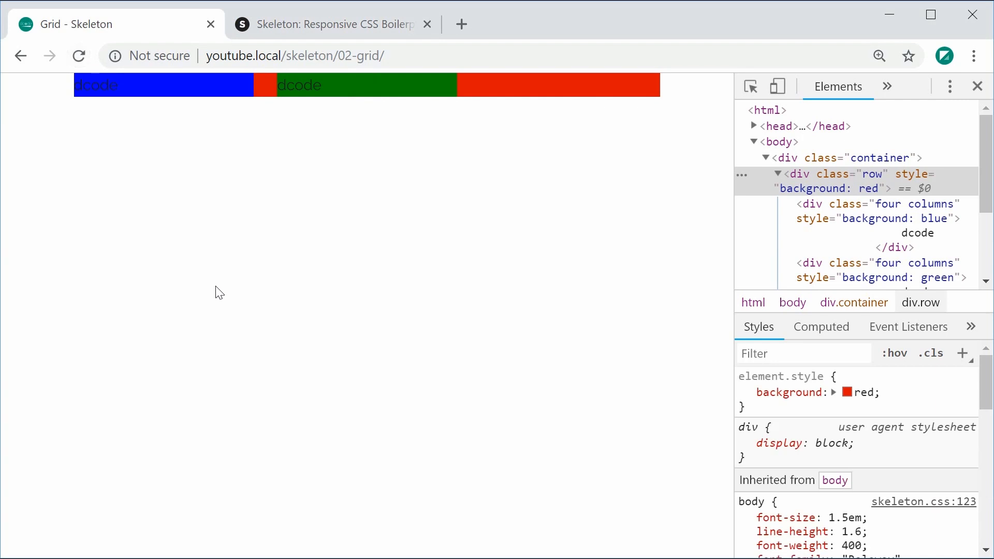
{"action": "mouse_move", "coordinate": [602, 153]}
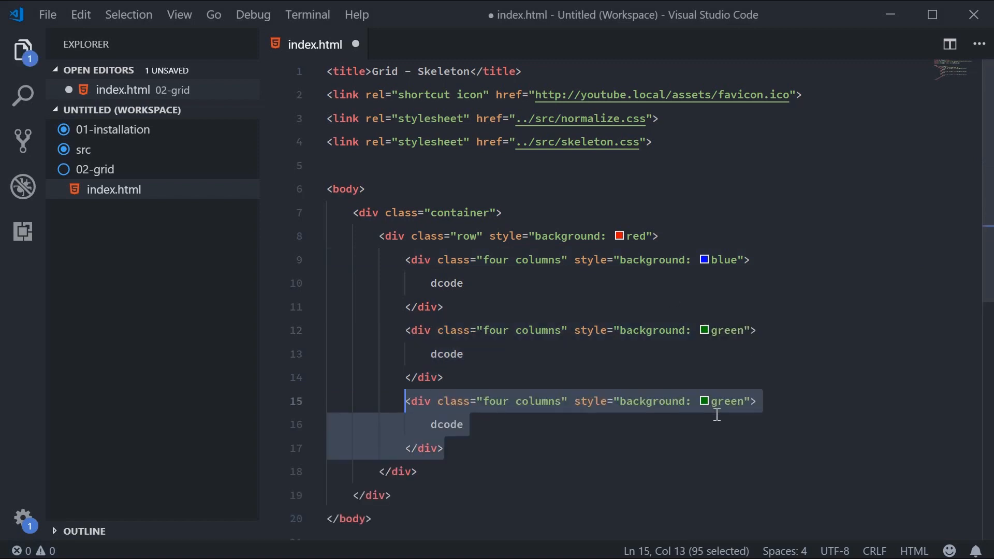
Set the third duplicated four-column div's background to yellow.
{"action": "type", "text": "yellow"}
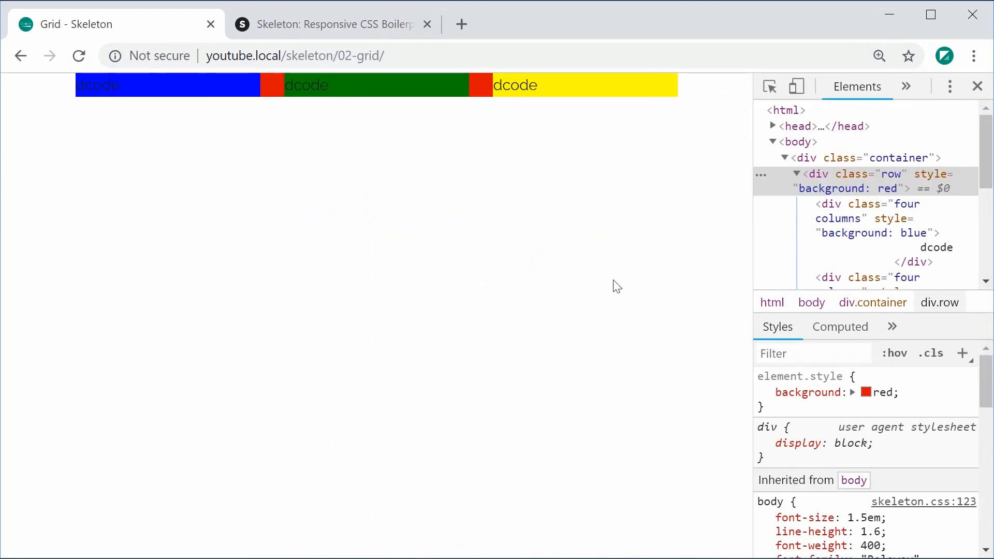
{"action": "mouse_move", "coordinate": [560, 302]}
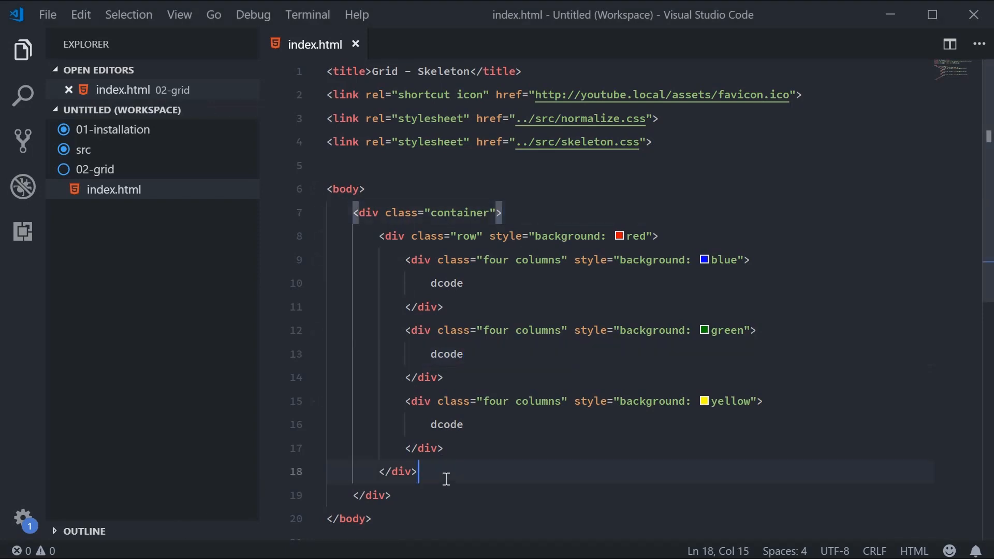
Add a second div.row holding a div with class "eight columns".
{"action": "key", "text": "Enter"}
{"action": "type", "text": "<div class=\"row\">"}
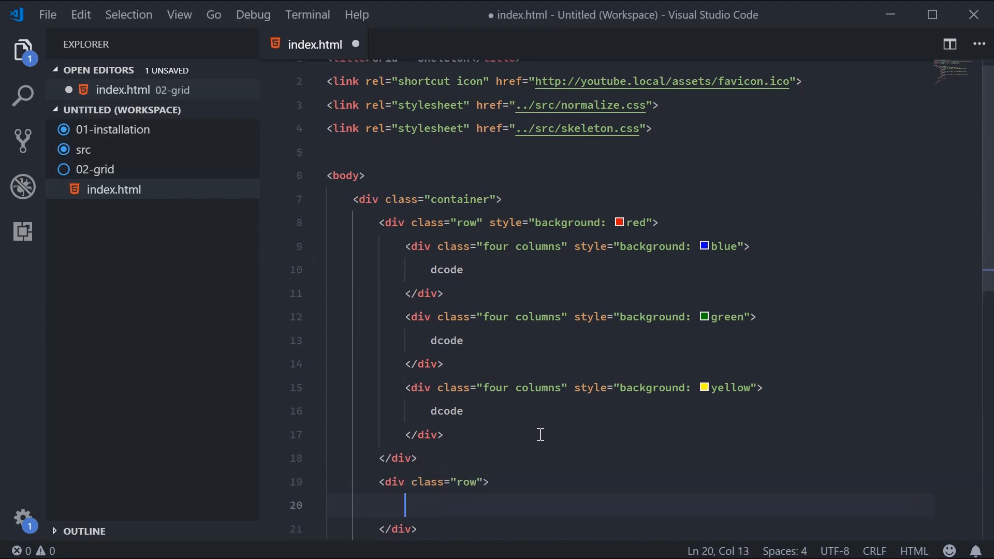
{"action": "left_click", "coordinate": [503, 120]}
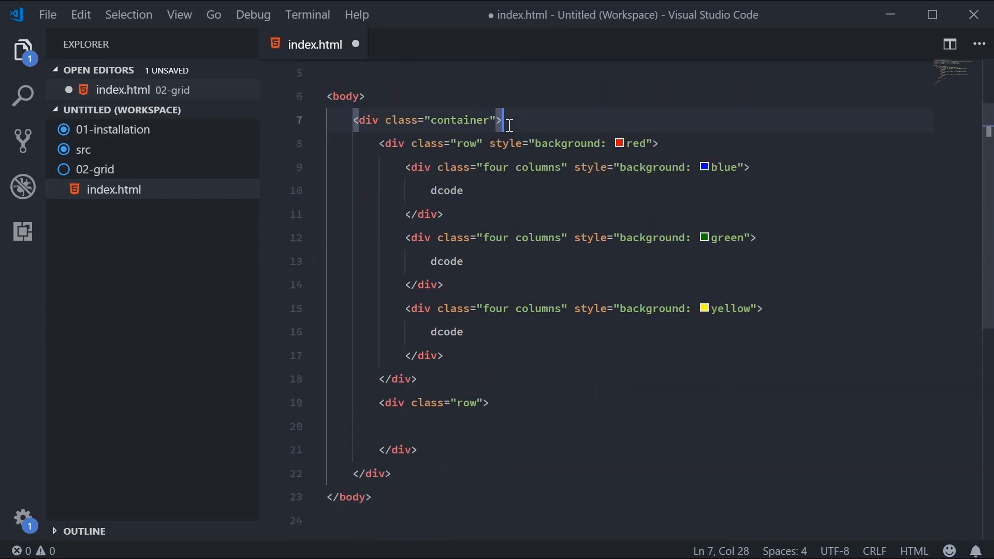
{"action": "left_click", "coordinate": [444, 426]}
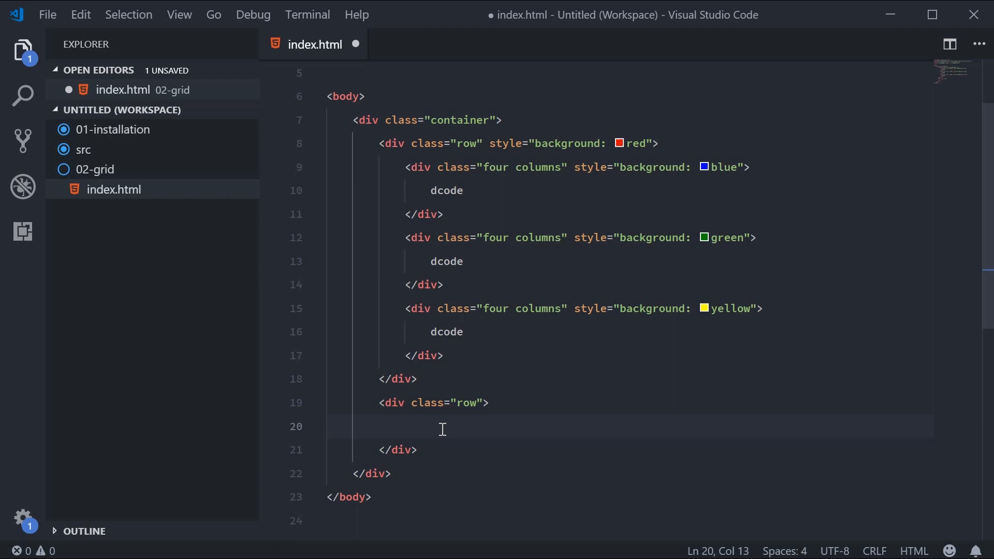
{"action": "type", "text": "<div>"}
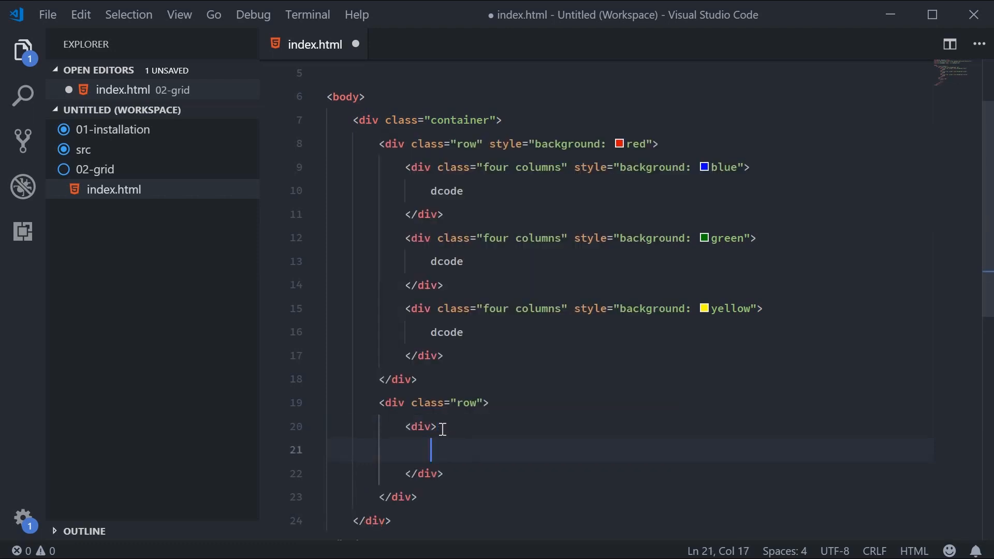
{"action": "type", "text": "class=\"eight columns"}
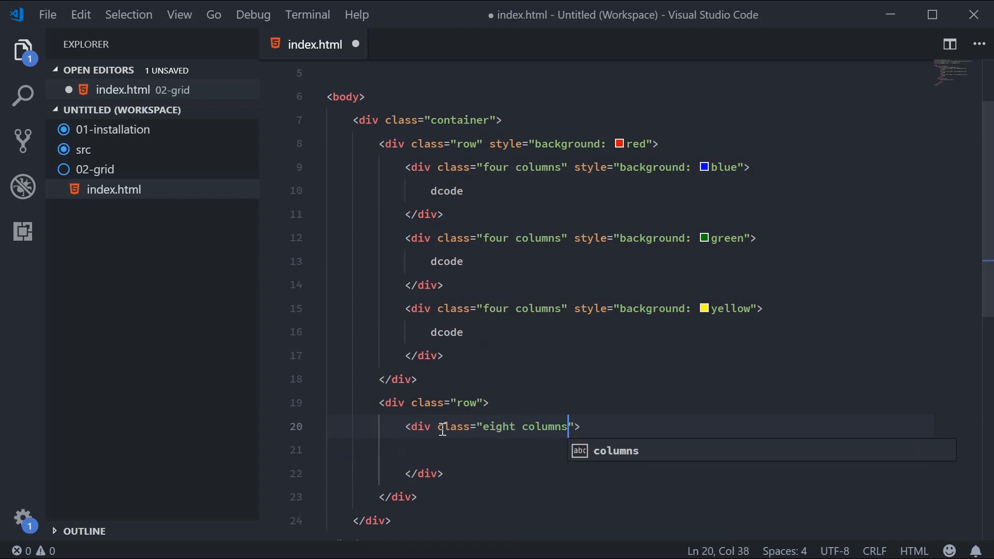
{"action": "key", "text": "Enter"}
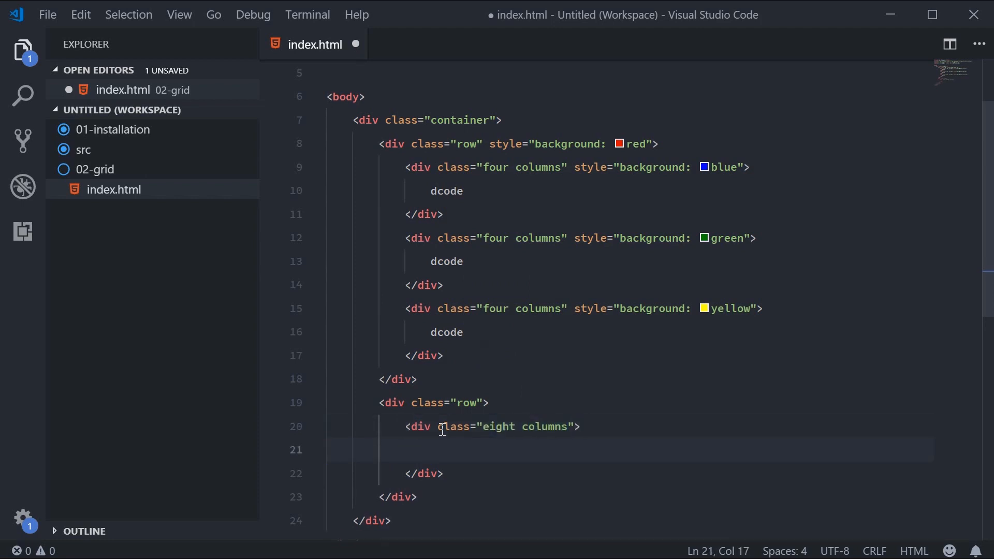
Write the text dcode - javascript tutorials inside the eight-column div.
{"action": "type", "text": "dcode"}
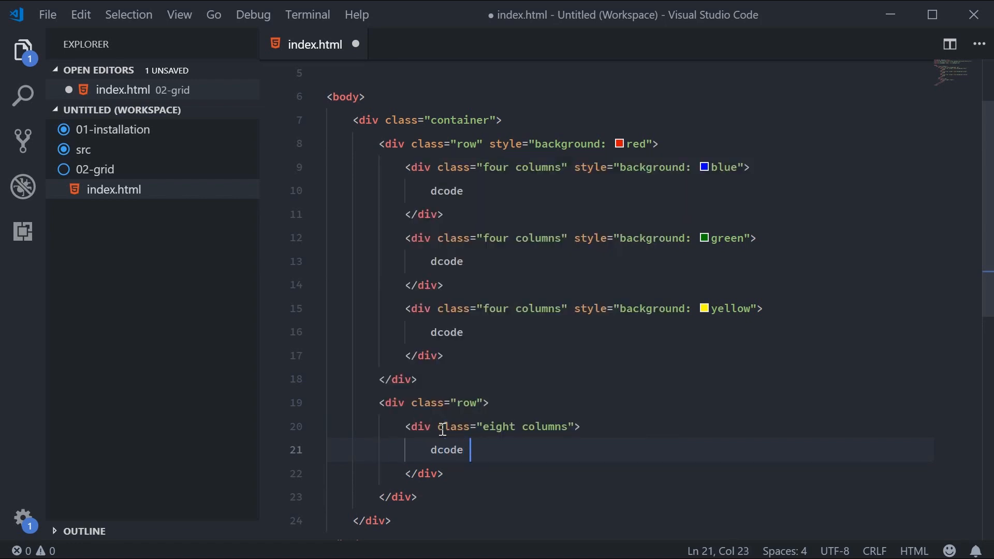
{"action": "type", "text": "- javascript"}
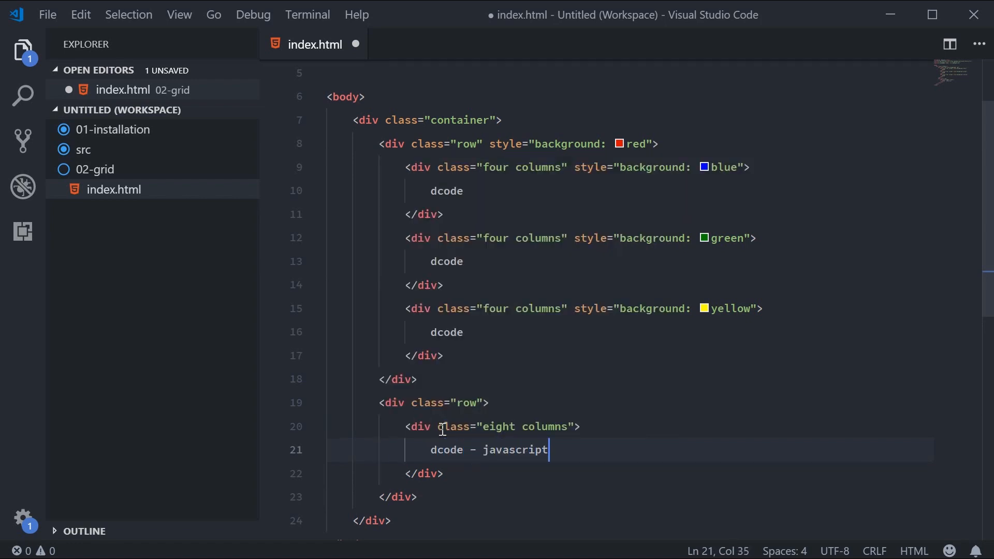
{"action": "type", "text": "tutorials"}
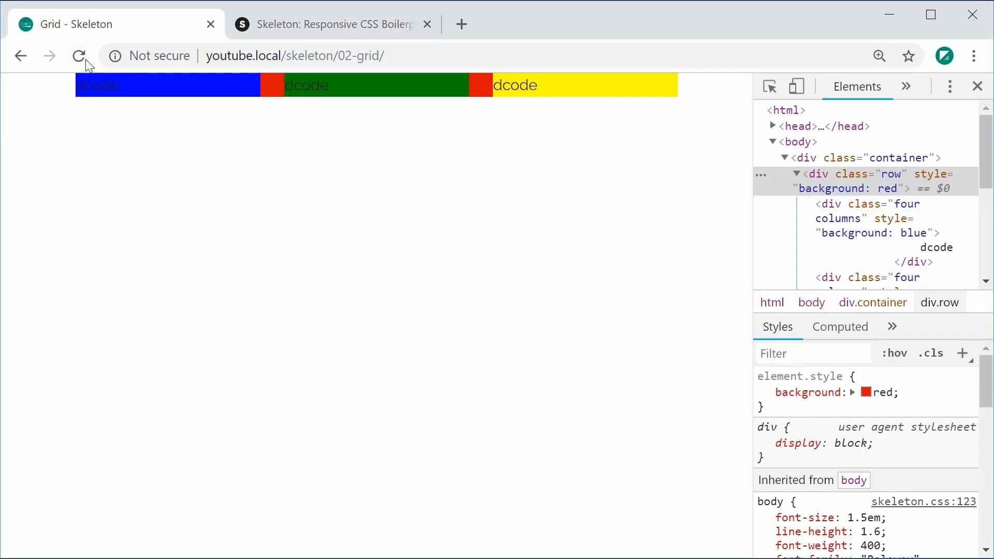
Reload the page in Chrome to show the second row of tutorials text.
{"action": "left_click", "coordinate": [78, 55]}
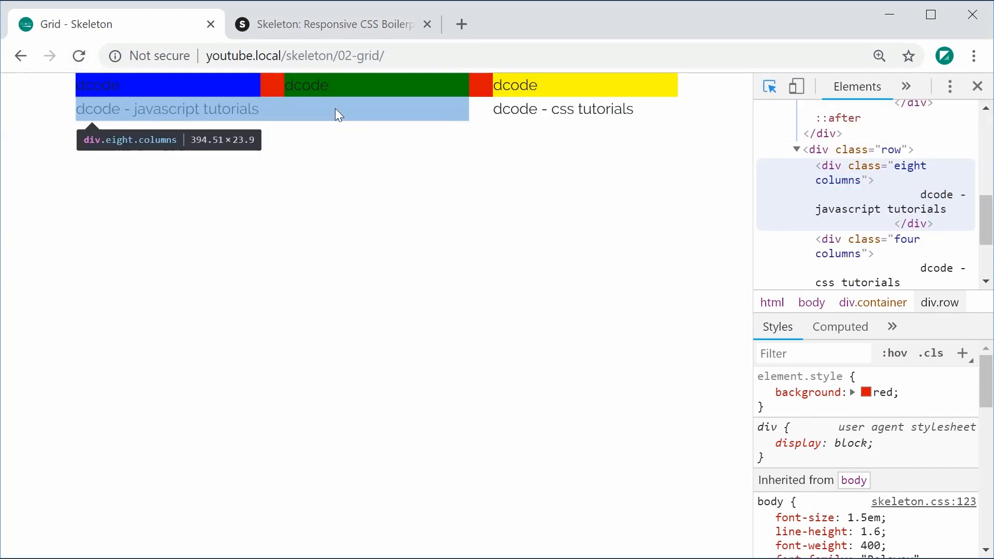
{"action": "mouse_move", "coordinate": [526, 112]}
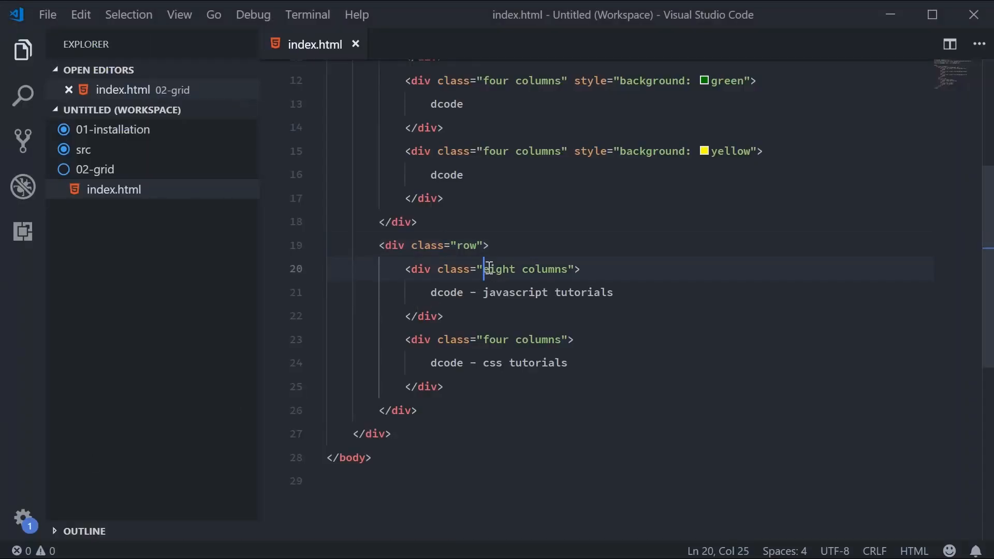
Change the css tutorials div to 'seven columns' and save index.html.
{"action": "key", "text": "Backspace"}
{"action": "type", "text": "fiv"}
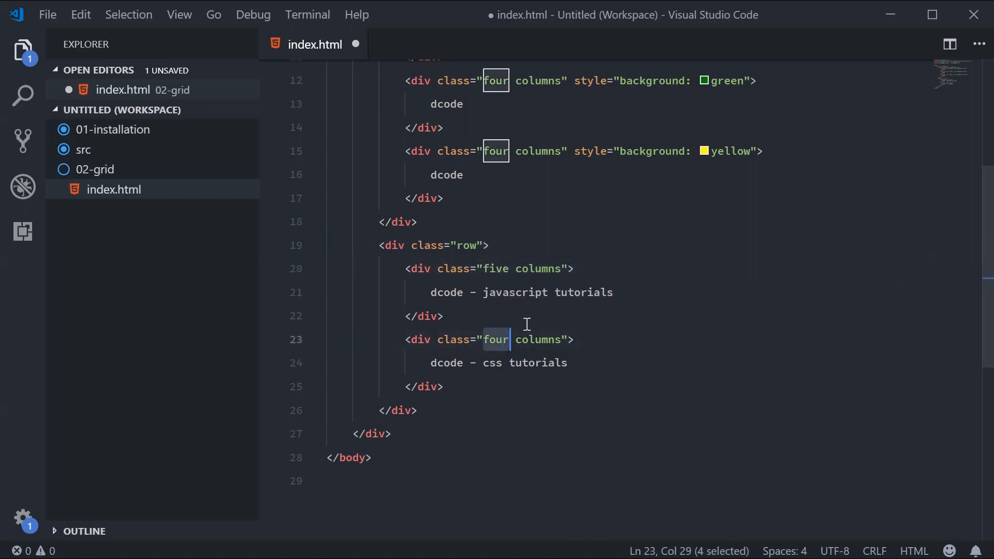
{"action": "type", "text": "seven"}
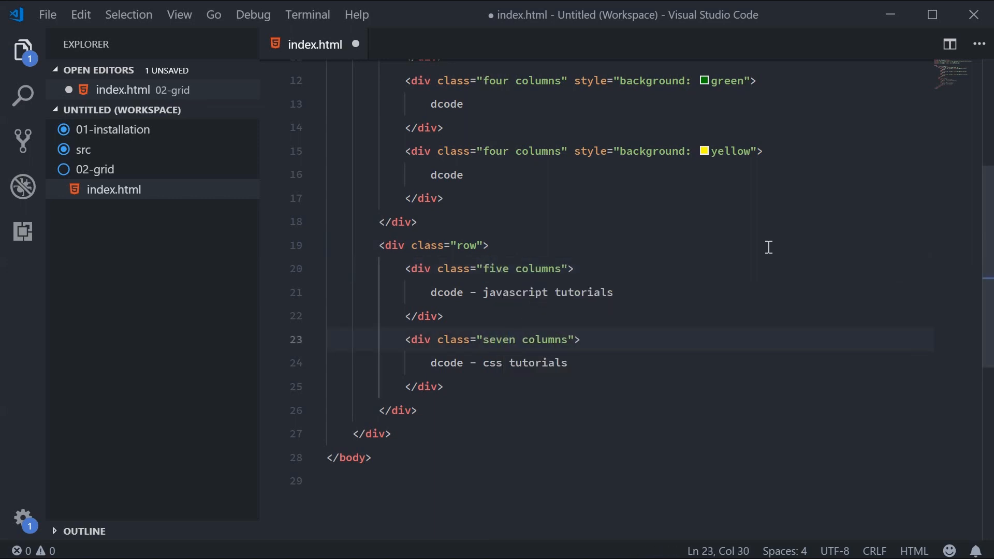
{"action": "key", "text": "Ctrl+s"}
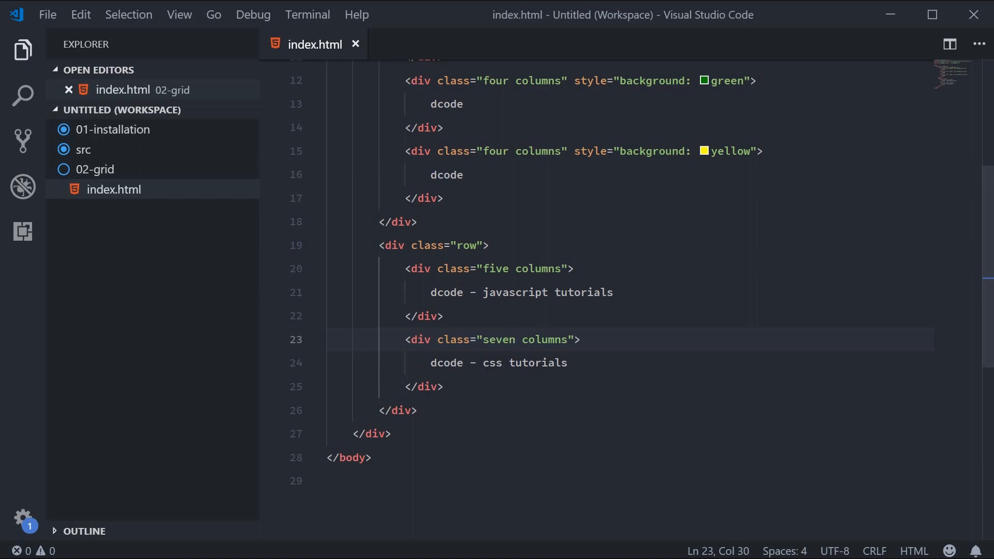